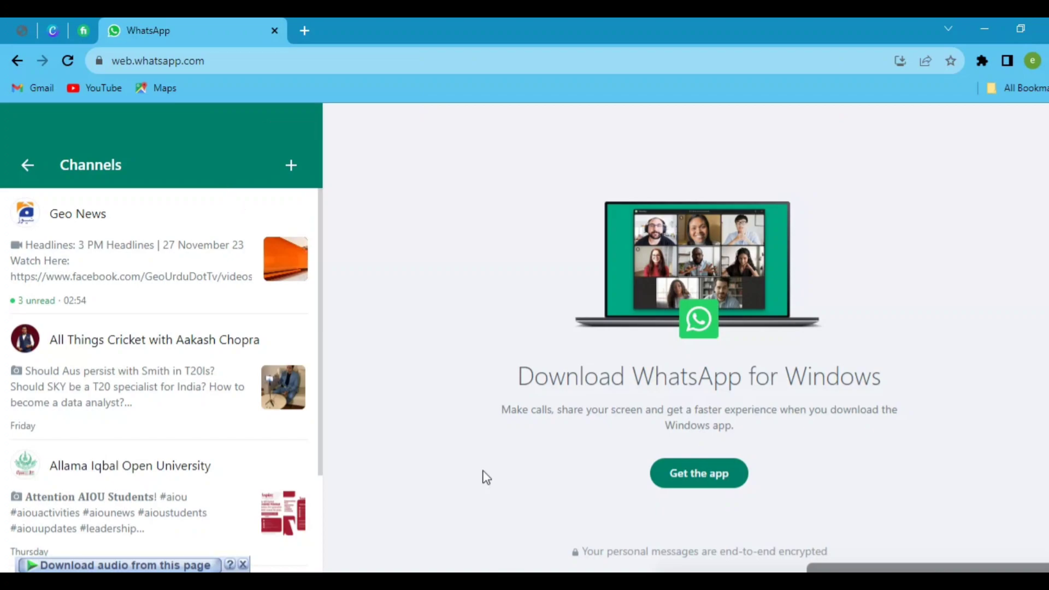
{"action": "mouse_move", "coordinate": [291, 165]}
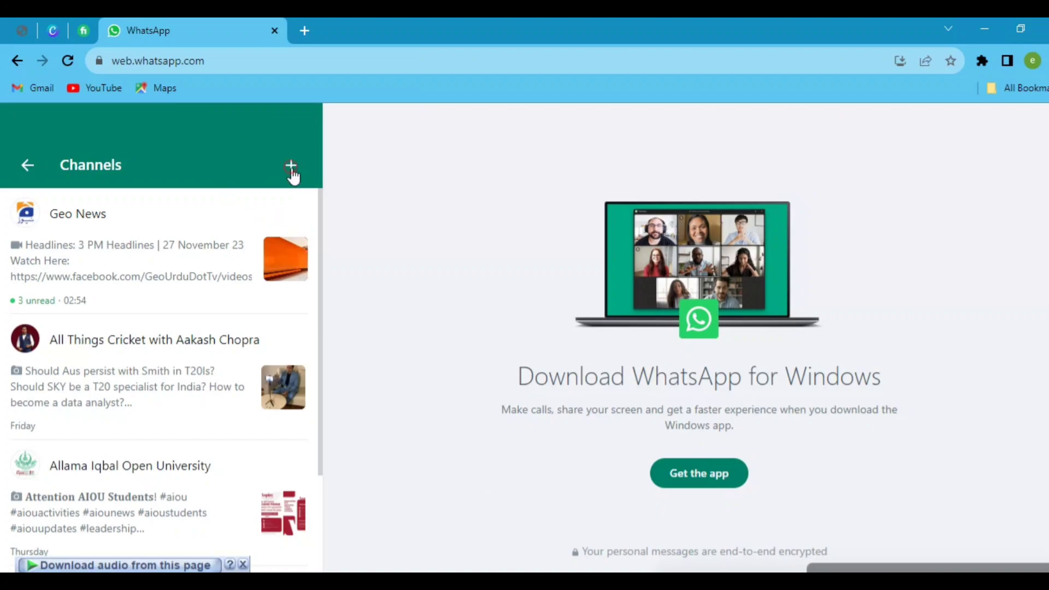
Step: Choose 'Create channel' from the Channels + menu to show the intro dialog
{"action": "left_click", "coordinate": [291, 165]}
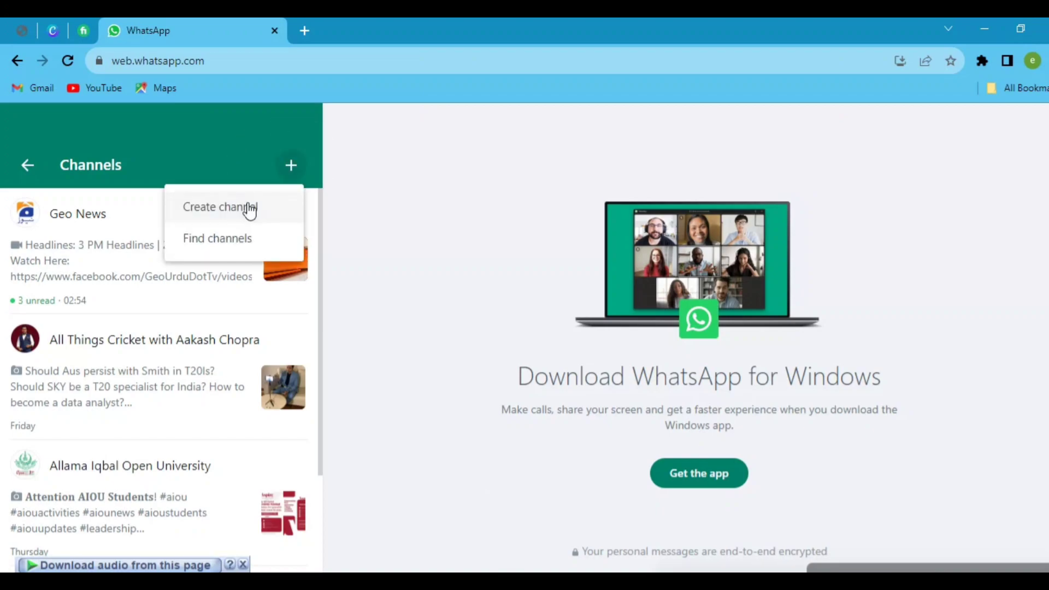
{"action": "left_click", "coordinate": [220, 206]}
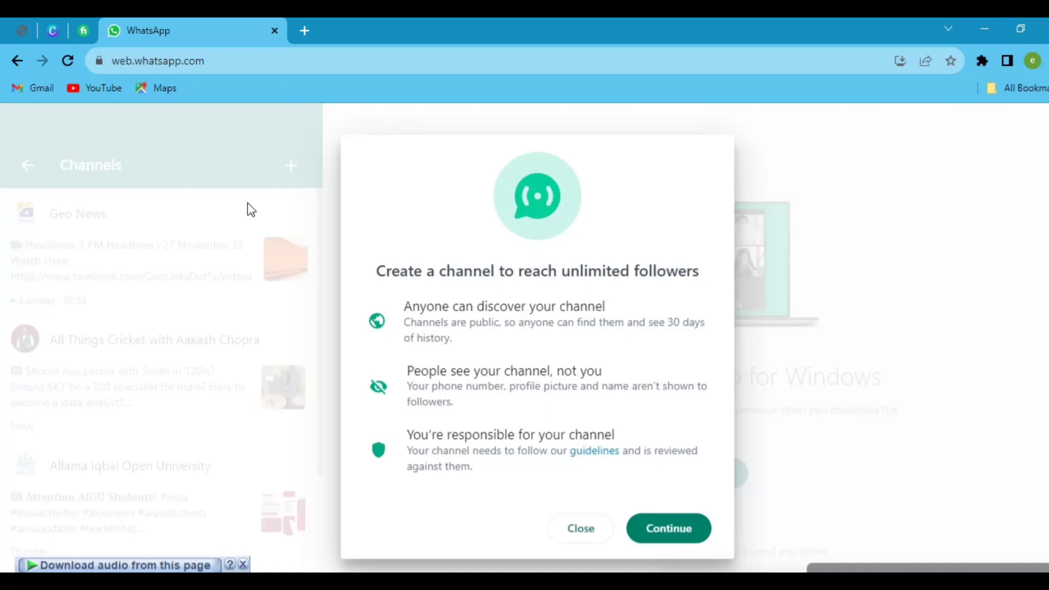
{"action": "mouse_move", "coordinate": [415, 322]}
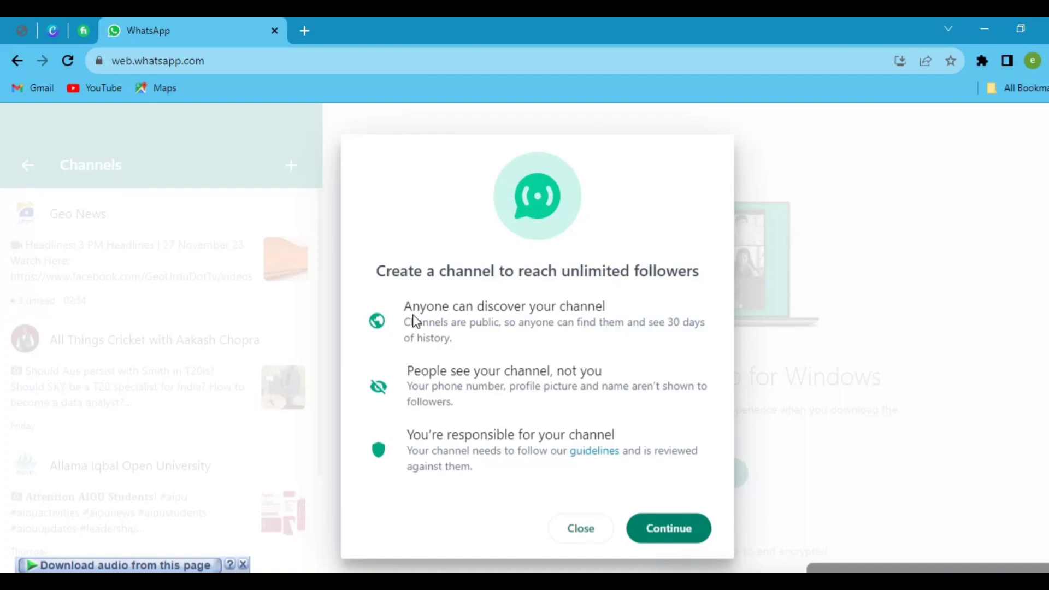
{"action": "mouse_move", "coordinate": [459, 373]}
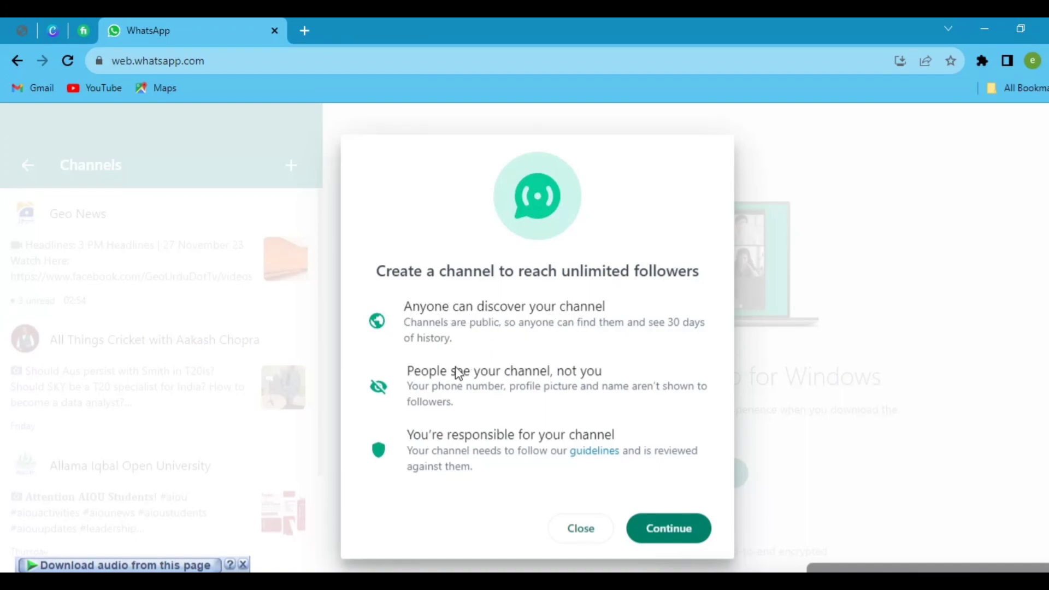
{"action": "mouse_move", "coordinate": [448, 443]}
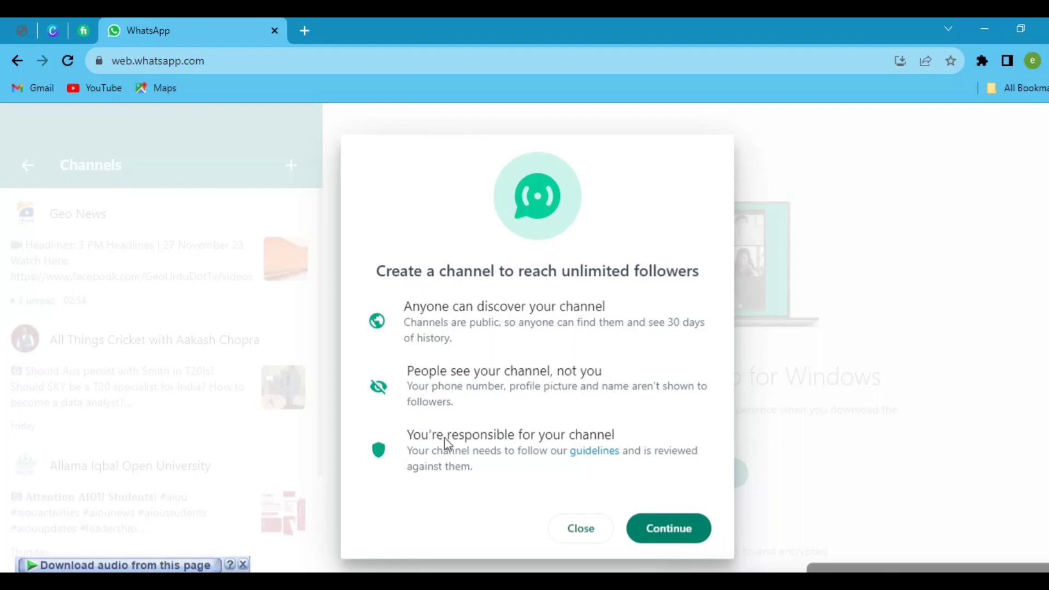
{"action": "mouse_move", "coordinate": [668, 528]}
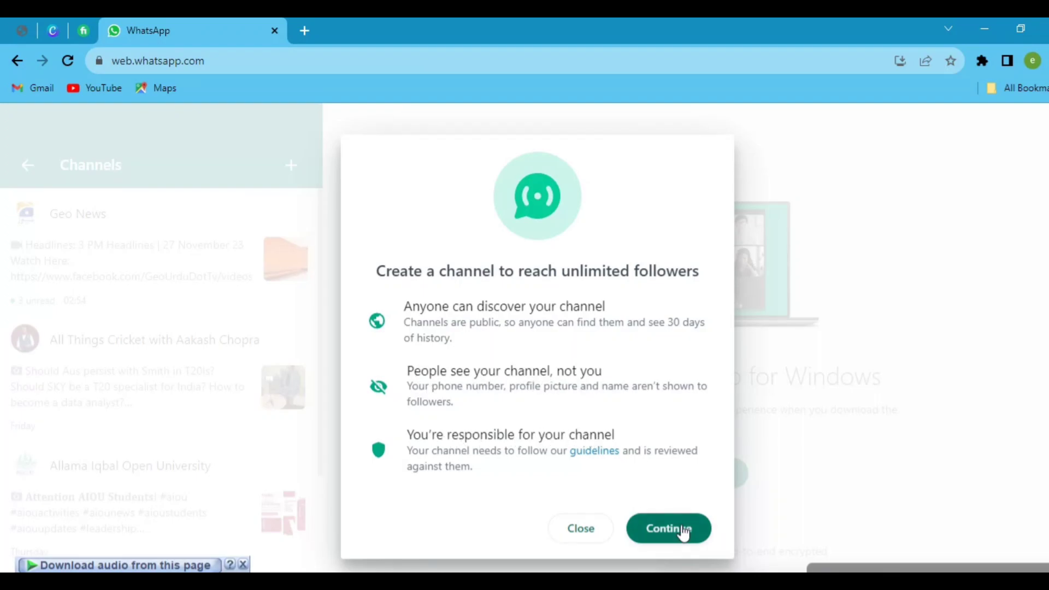
Step: Move past the channel intro and add the yellow 99 picture as the channel icon
{"action": "left_click", "coordinate": [667, 528]}
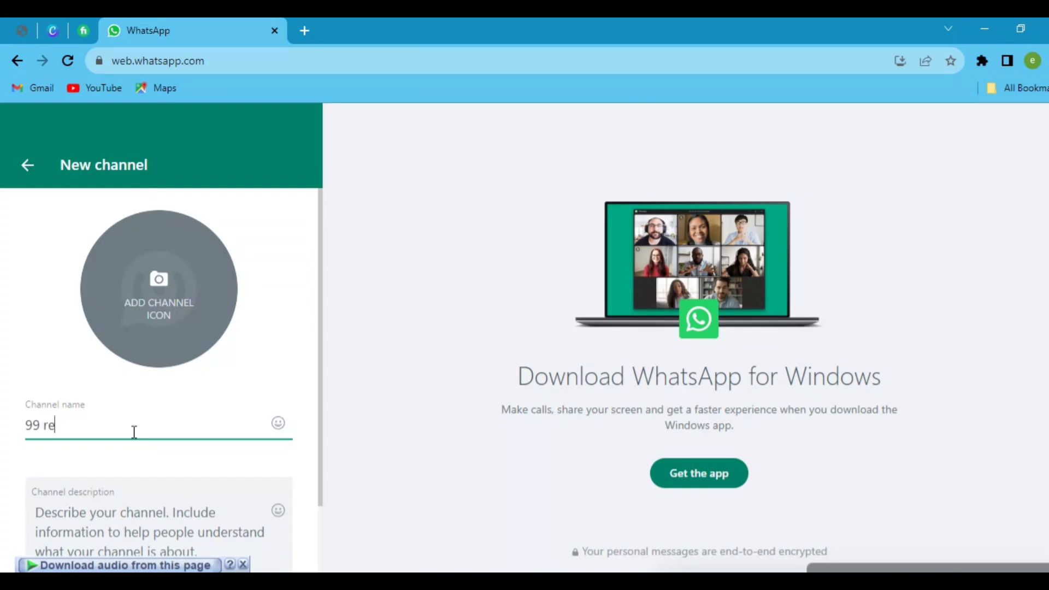
{"action": "left_click", "coordinate": [159, 288]}
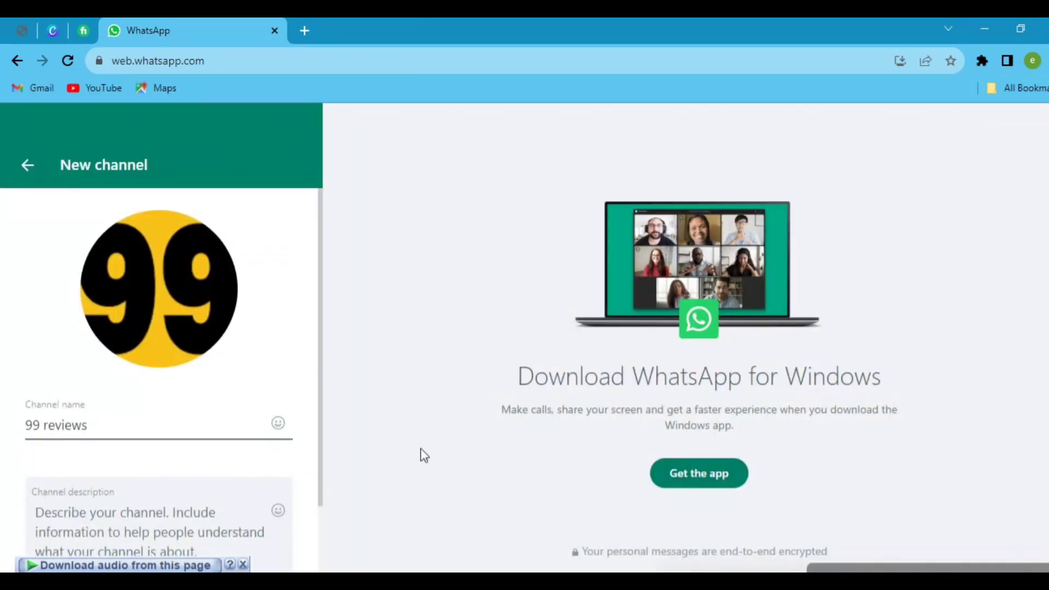
{"action": "scroll", "scroll_direction": "down", "scroll_amount": 3}
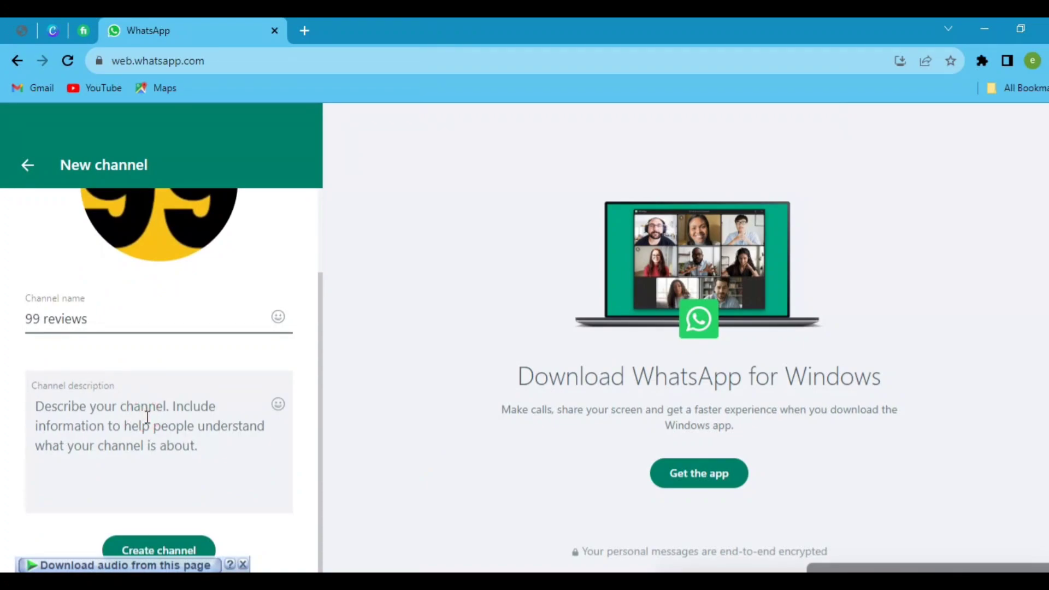
Step: Enter the tech-updates description ('This channel is purely made for tech related...') and create the channel
{"action": "type", "text": "This channel"}
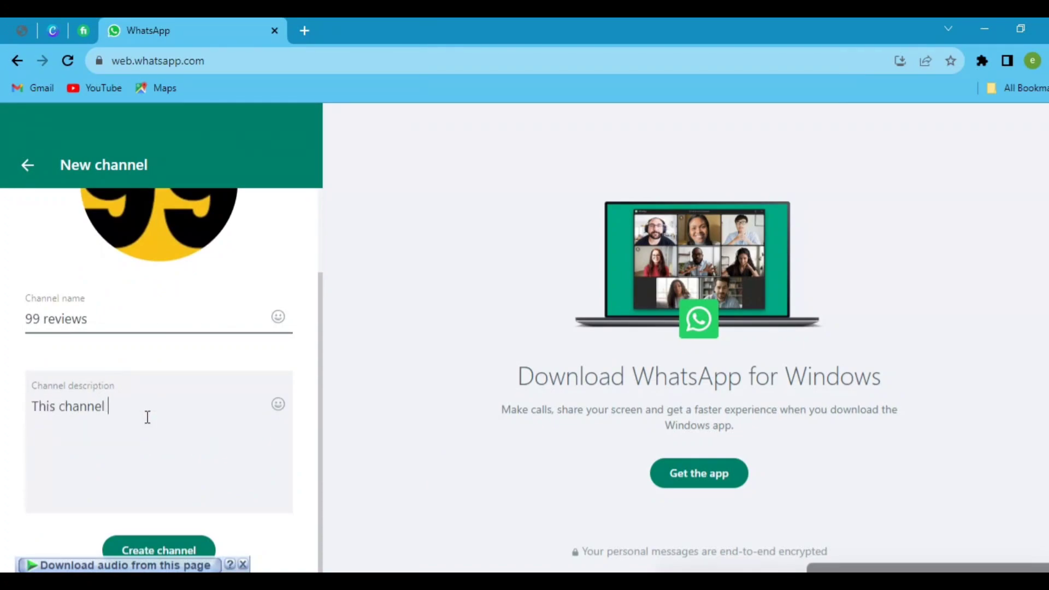
{"action": "type", "text": "is purely made for"}
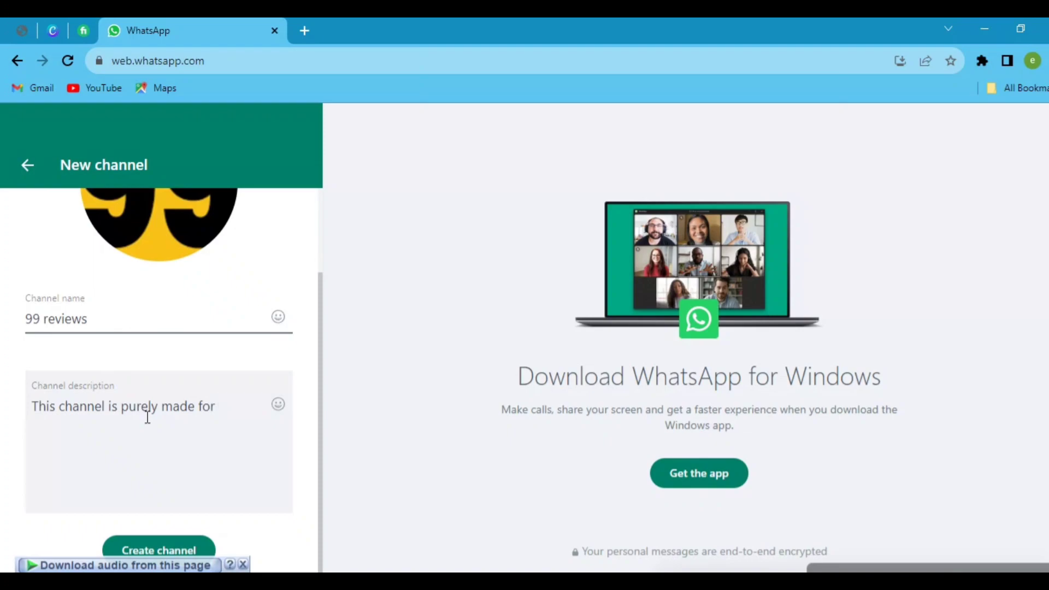
{"action": "type", "text": "tech related latest up"}
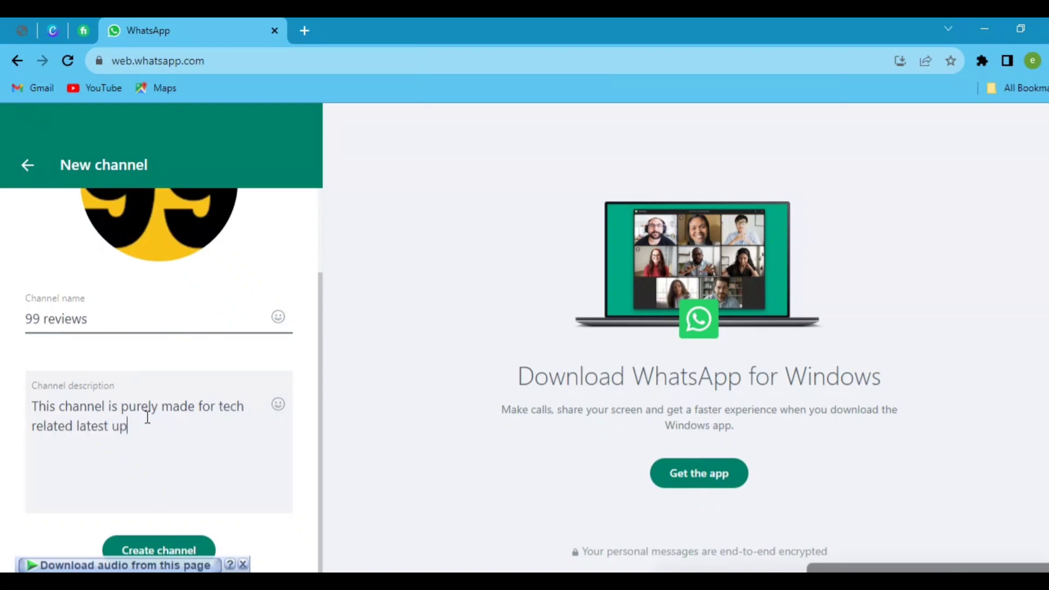
{"action": "type", "text": "dates and information which"}
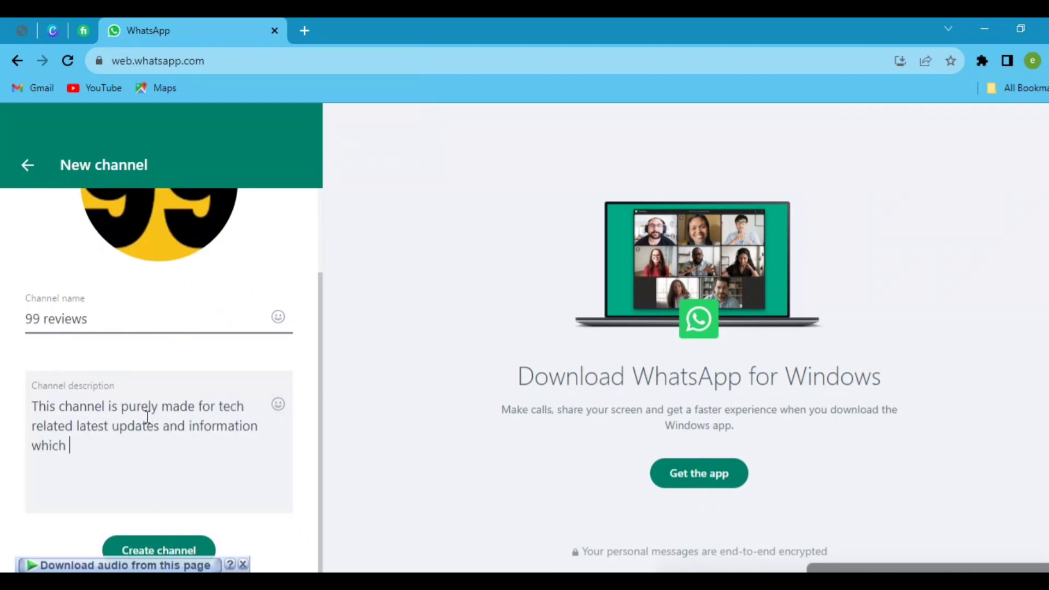
{"action": "type", "text": "keep you upto date."}
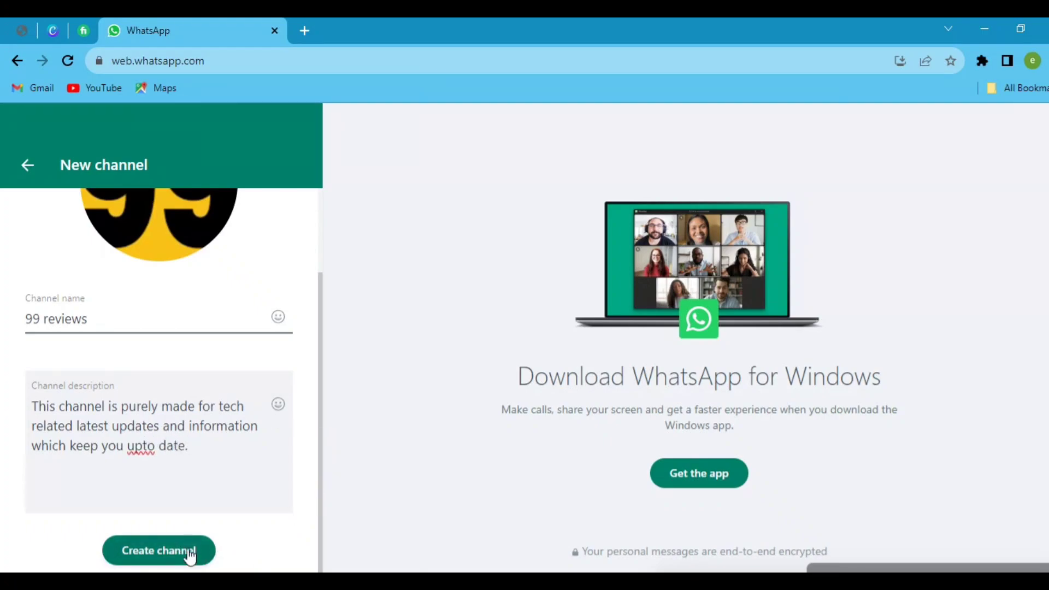
{"action": "left_click", "coordinate": [158, 551]}
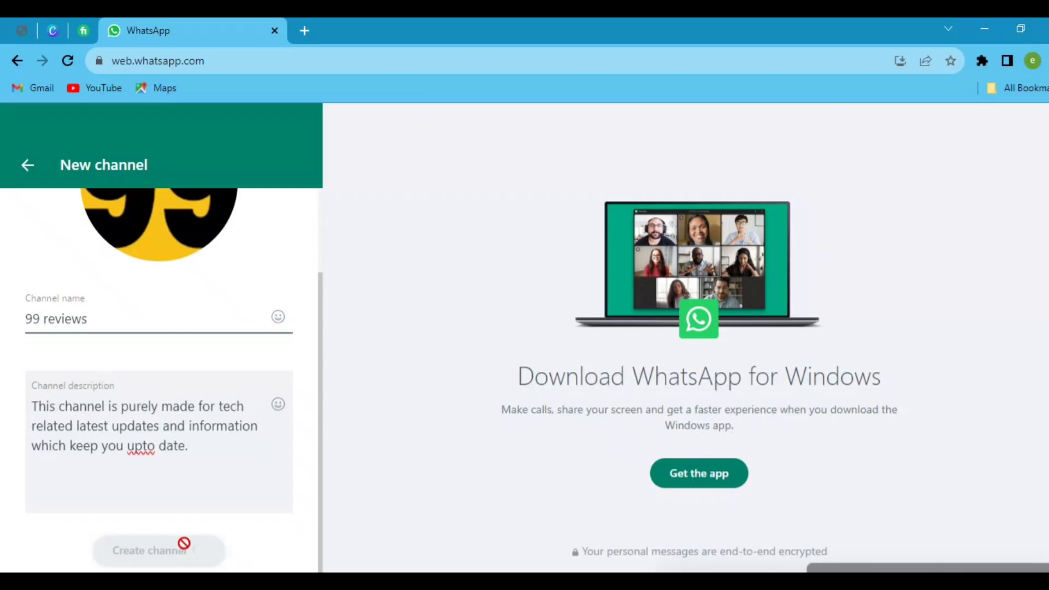
Step: Show the Channel Link panel with the 99 reviews channel URL
{"action": "left_click", "coordinate": [158, 551]}
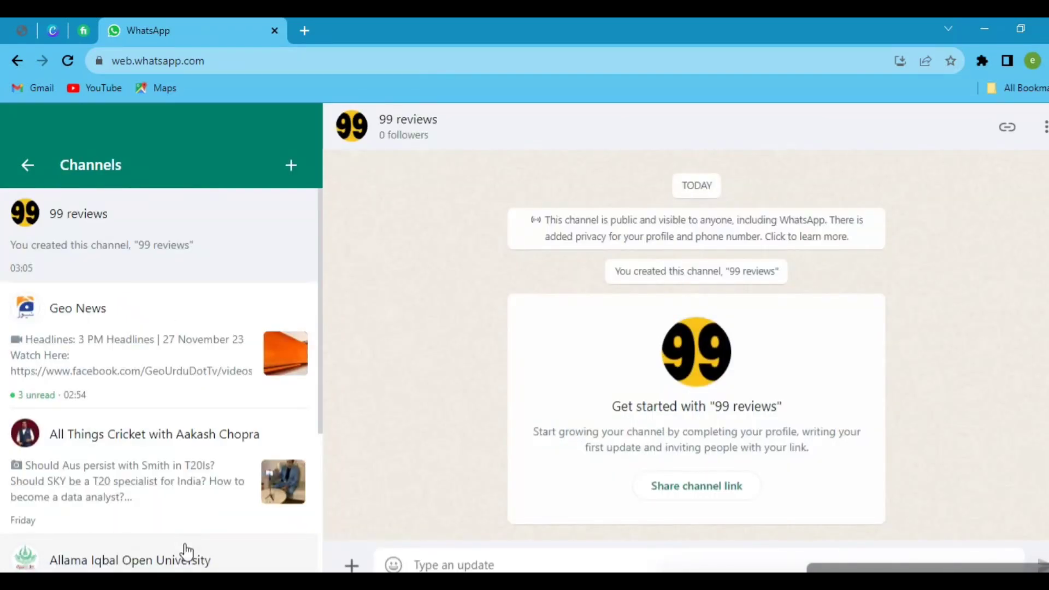
{"action": "mouse_move", "coordinate": [802, 221]}
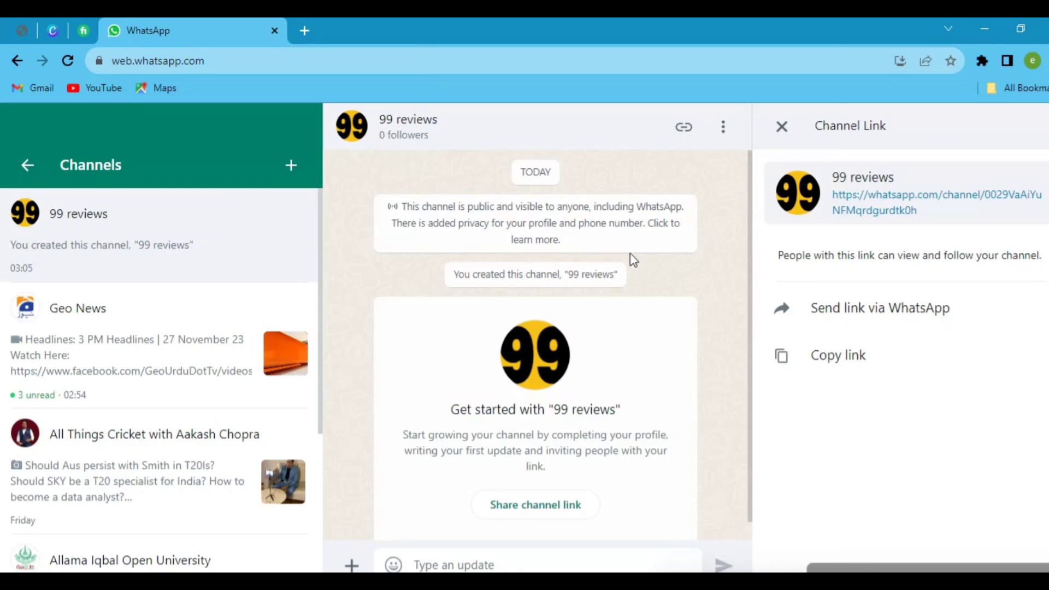
{"action": "mouse_move", "coordinate": [692, 280]}
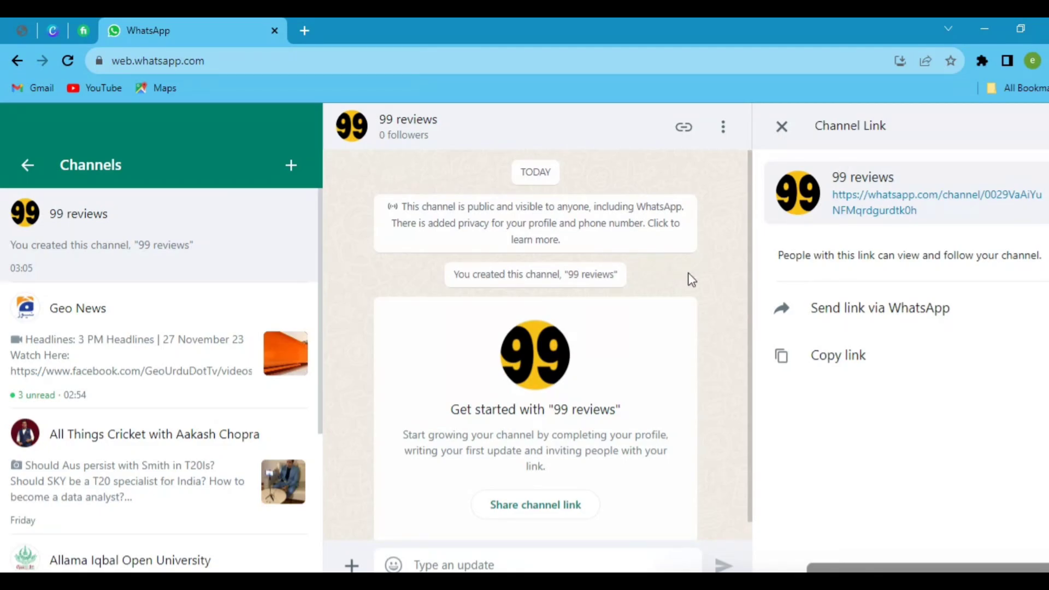
{"action": "mouse_move", "coordinate": [880, 307]}
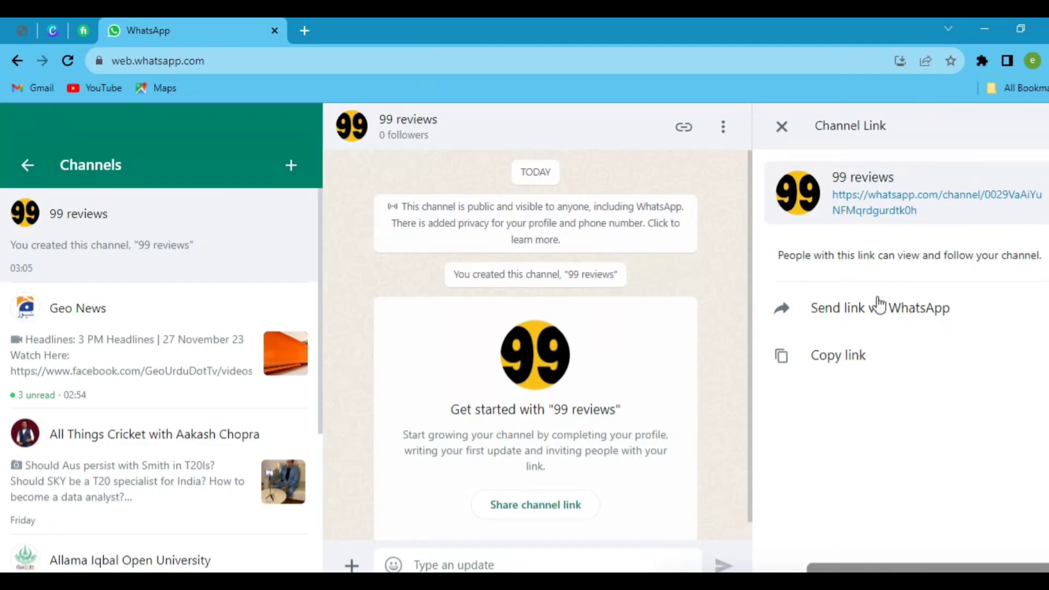
{"action": "mouse_move", "coordinate": [778, 388]}
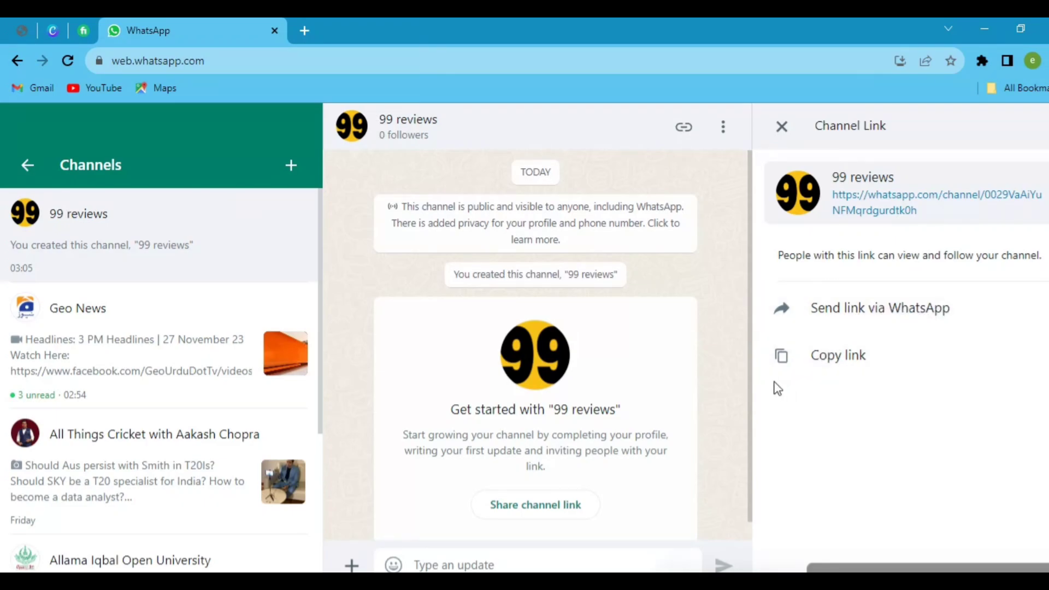
{"action": "mouse_move", "coordinate": [778, 409]}
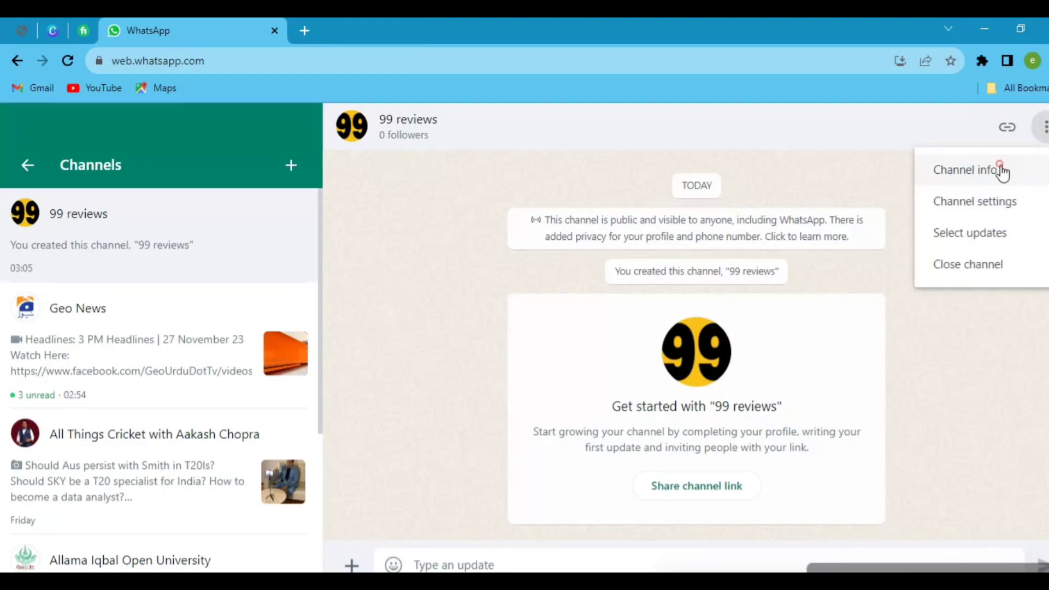
Step: Open the 99 reviews channel info and choose Delete channel at the bottom
{"action": "left_click", "coordinate": [966, 169]}
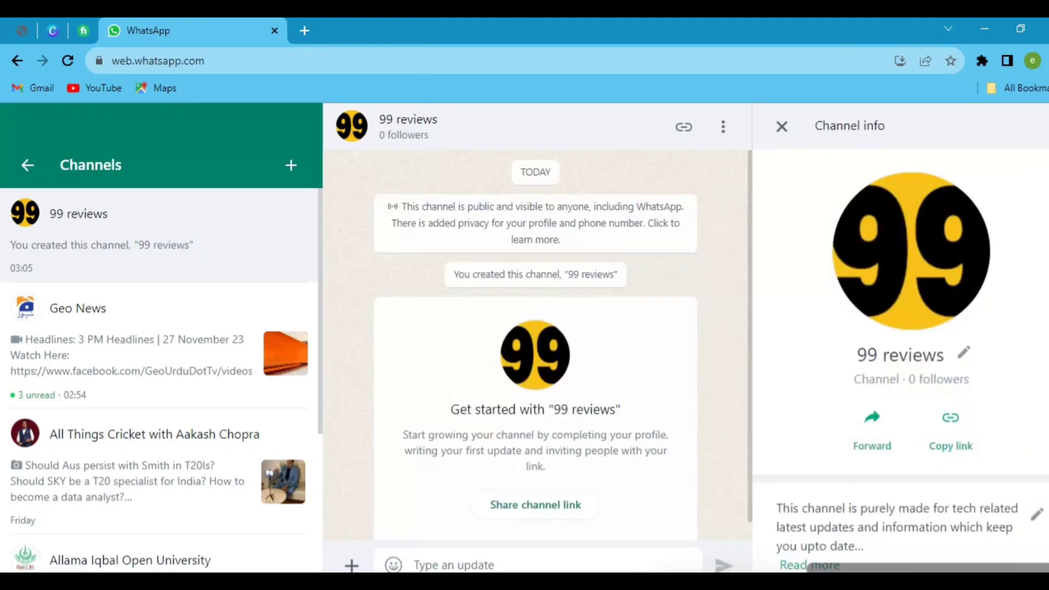
{"action": "scroll", "scroll_direction": "down", "scroll_amount": 3}
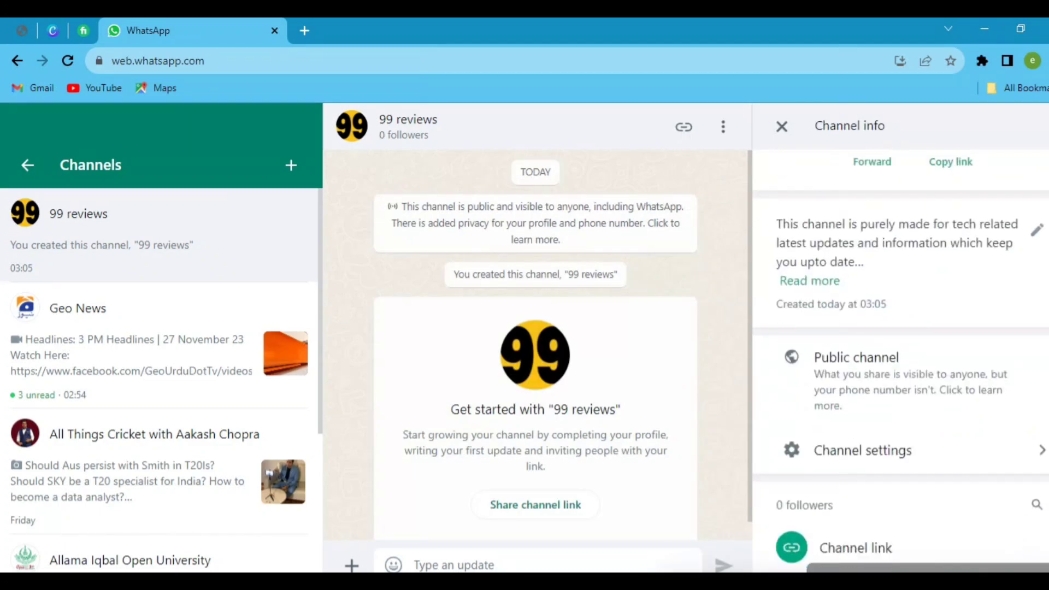
{"action": "scroll", "scroll_direction": "down", "scroll_amount": 3}
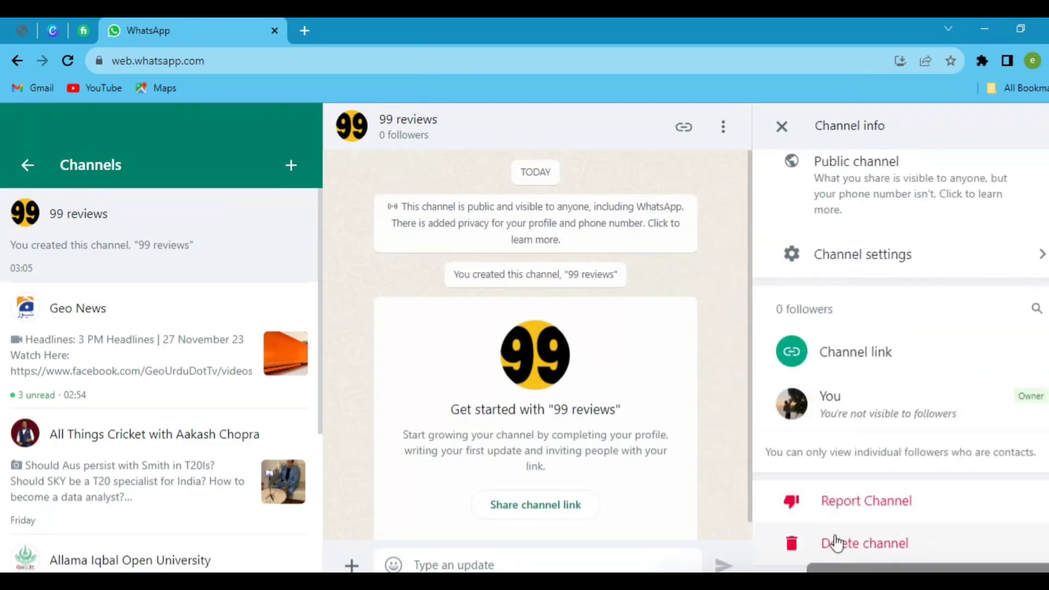
{"action": "left_click", "coordinate": [864, 543]}
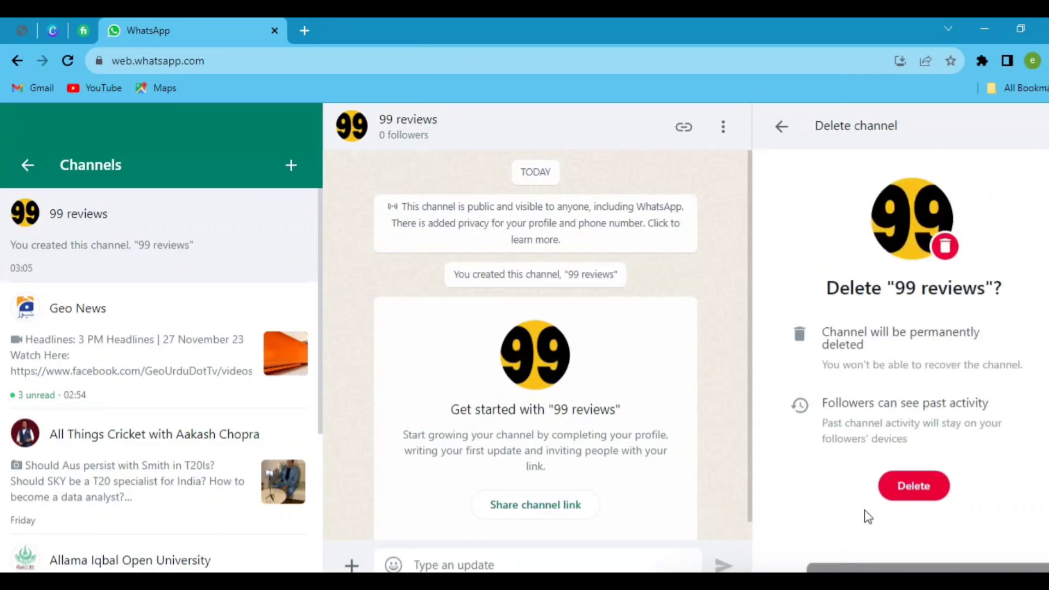
{"action": "mouse_move", "coordinate": [847, 358]}
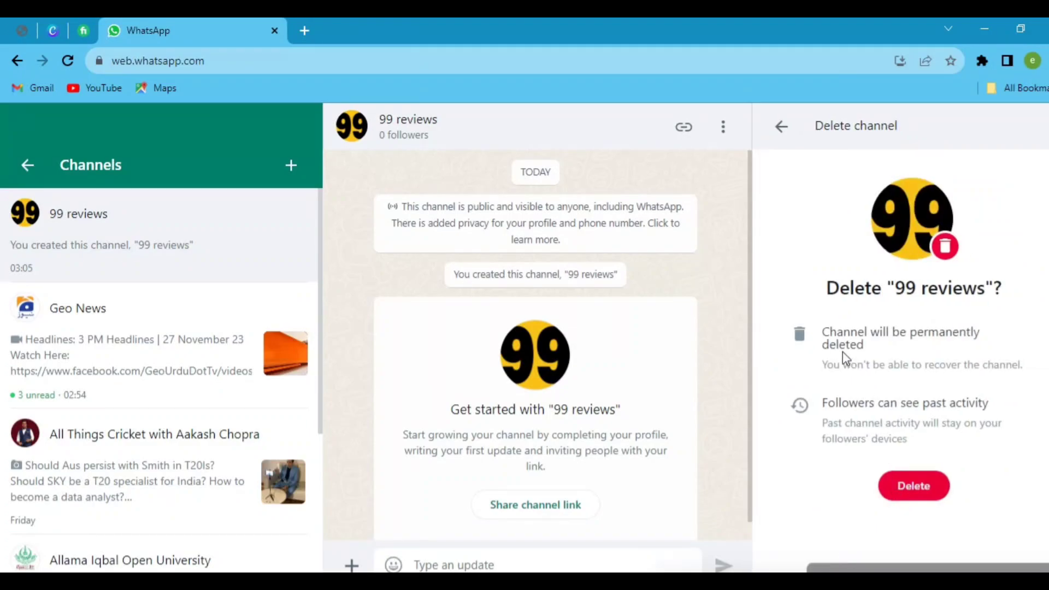
{"action": "mouse_move", "coordinate": [903, 364]}
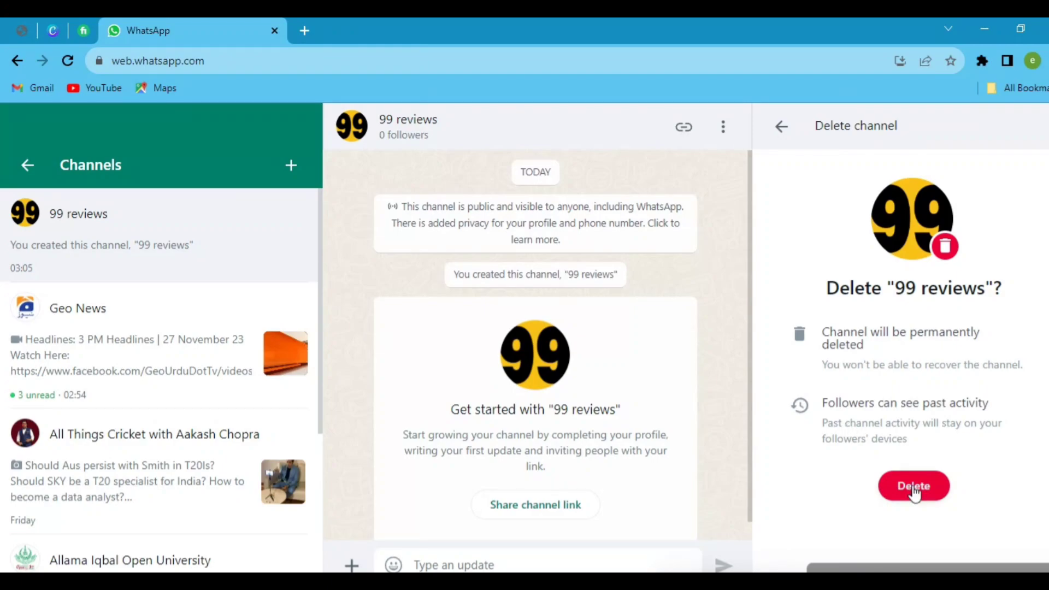
Step: Confirm with your phone number and permanently delete the 99 reviews channel
{"action": "left_click", "coordinate": [913, 486]}
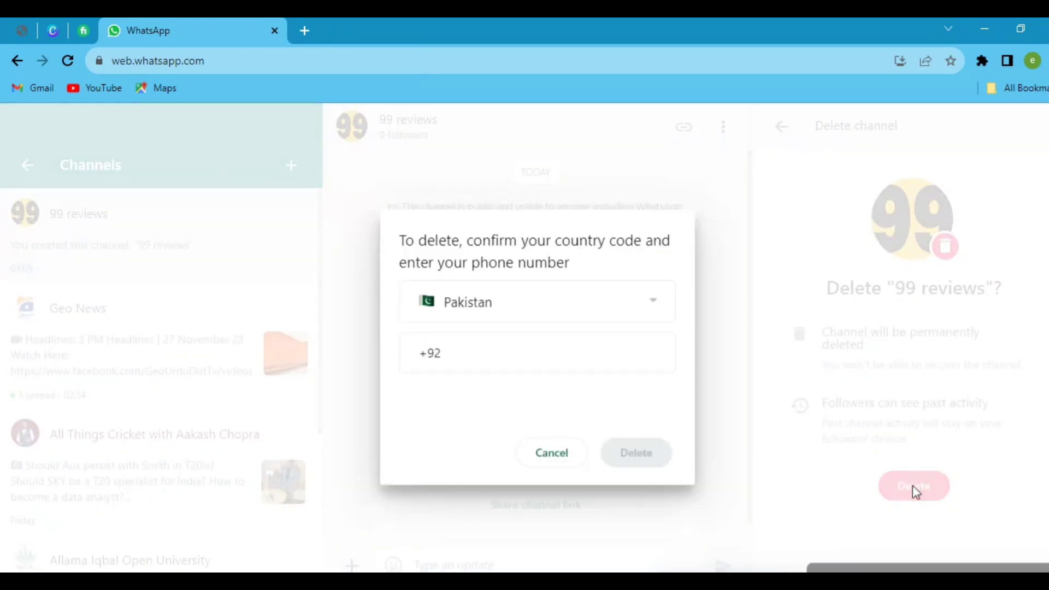
{"action": "left_click", "coordinate": [536, 353]}
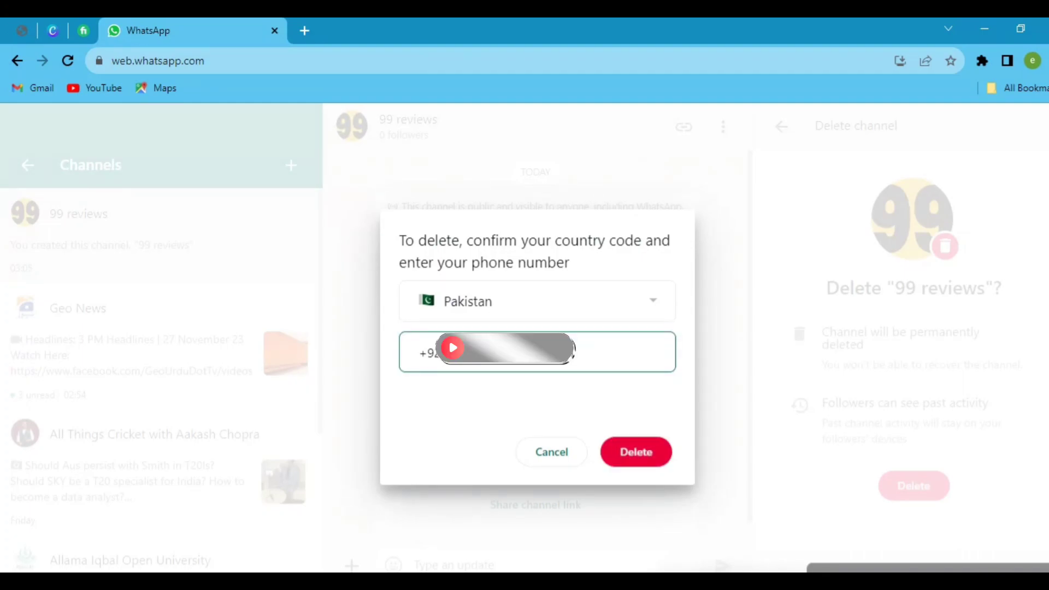
{"action": "left_click", "coordinate": [635, 452]}
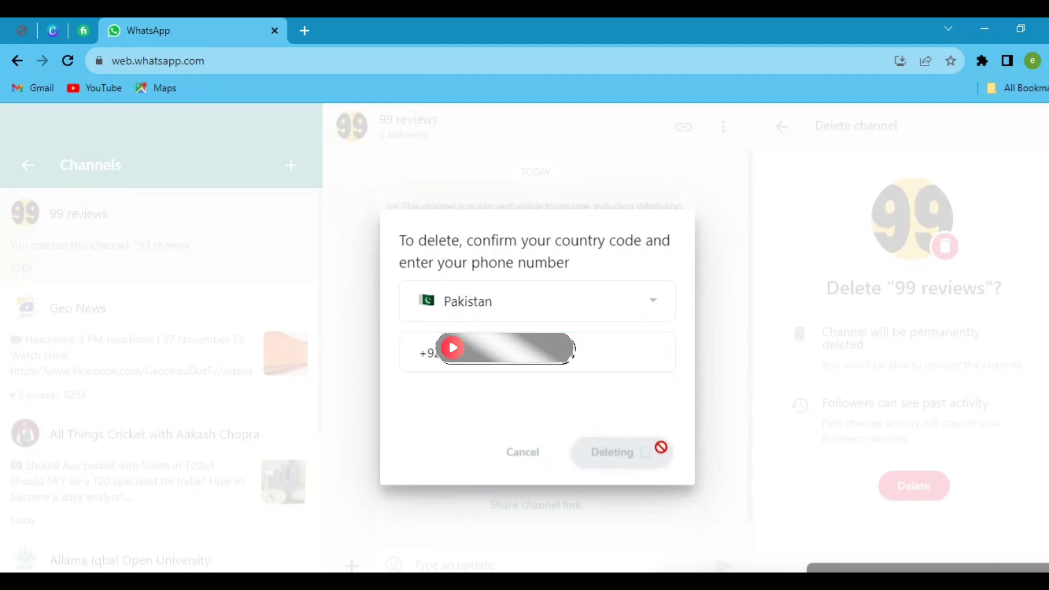
{"action": "left_click", "coordinate": [611, 451]}
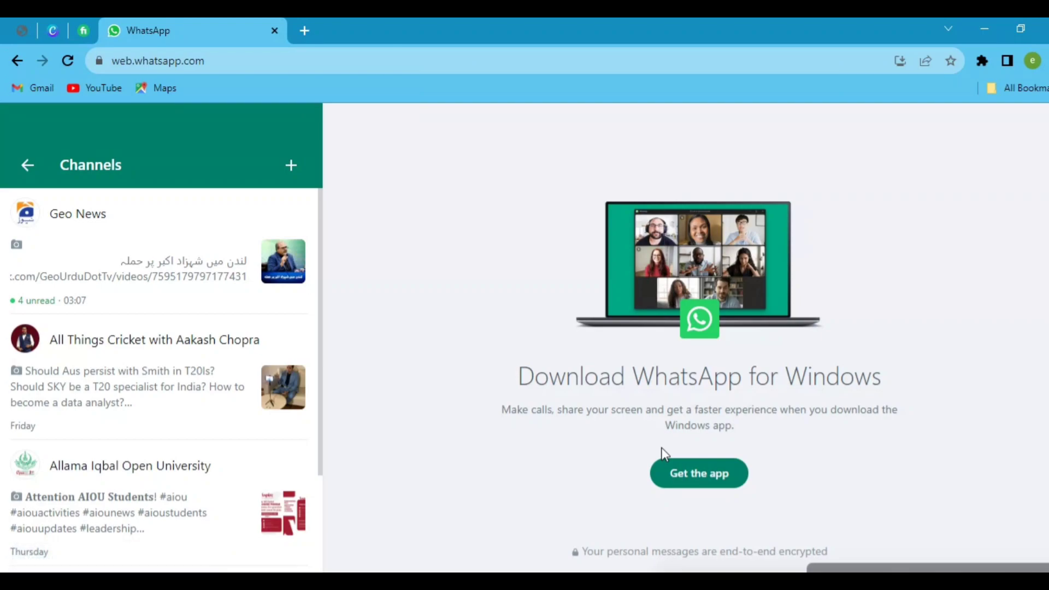
{"action": "mouse_move", "coordinate": [611, 542]}
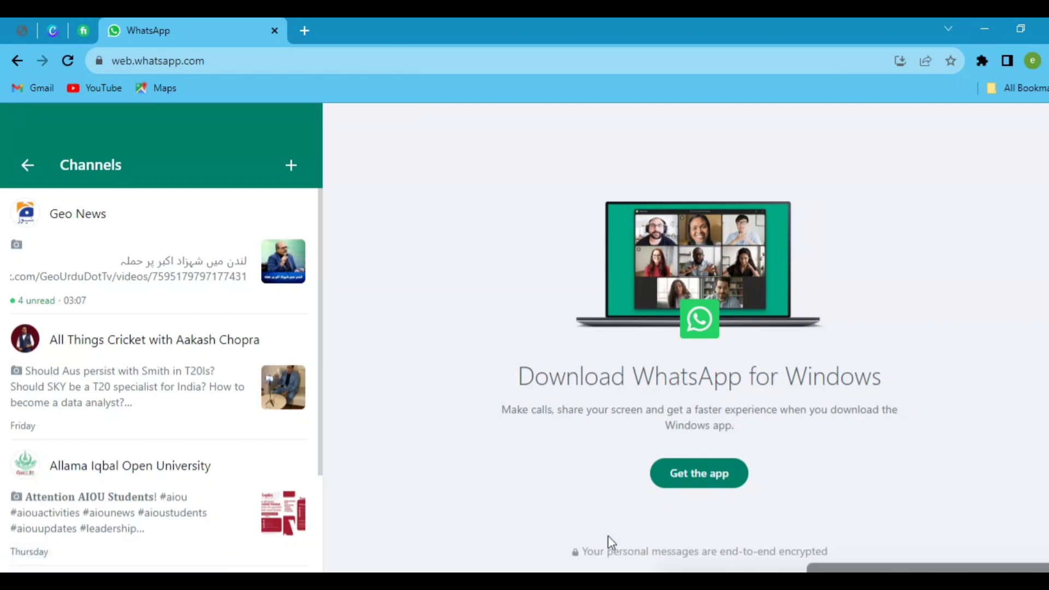